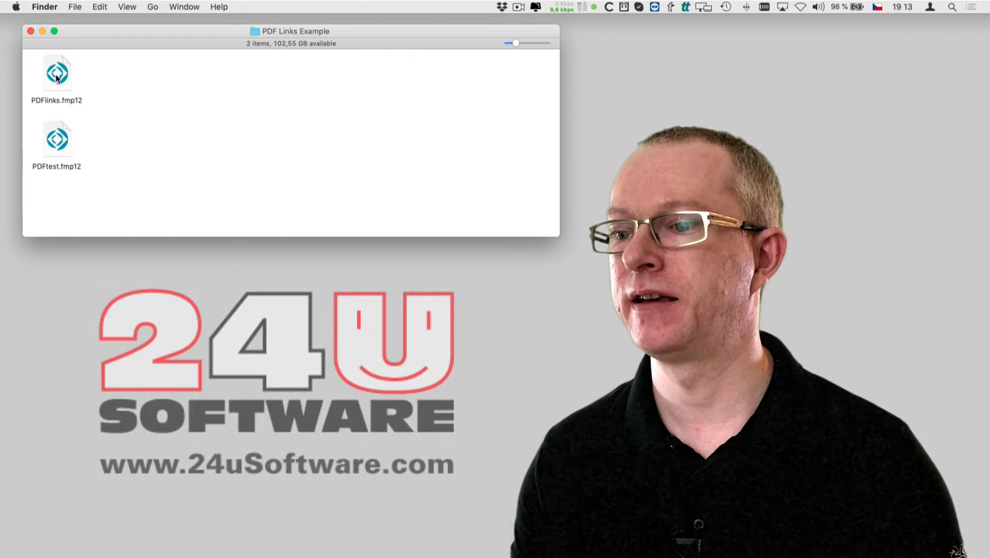
Open PDFlinks.fmp12 in FileMaker Pro and review the list of link names and web addresses
double_click(55, 74)
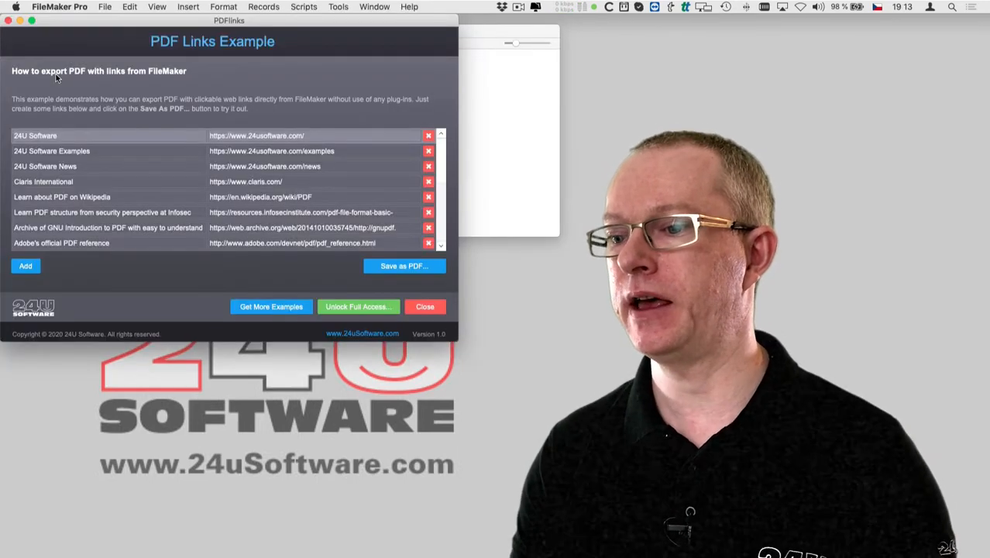
scroll("down", 3)
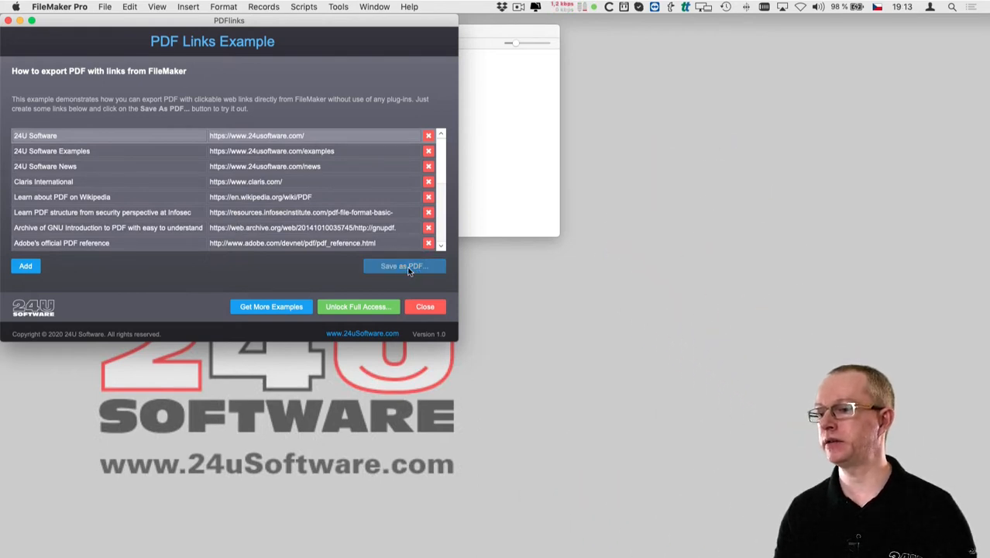
Export the link list as PDFwithLinks.pdf, view it in Preview and try the 24U Software link
left_click(402, 266)
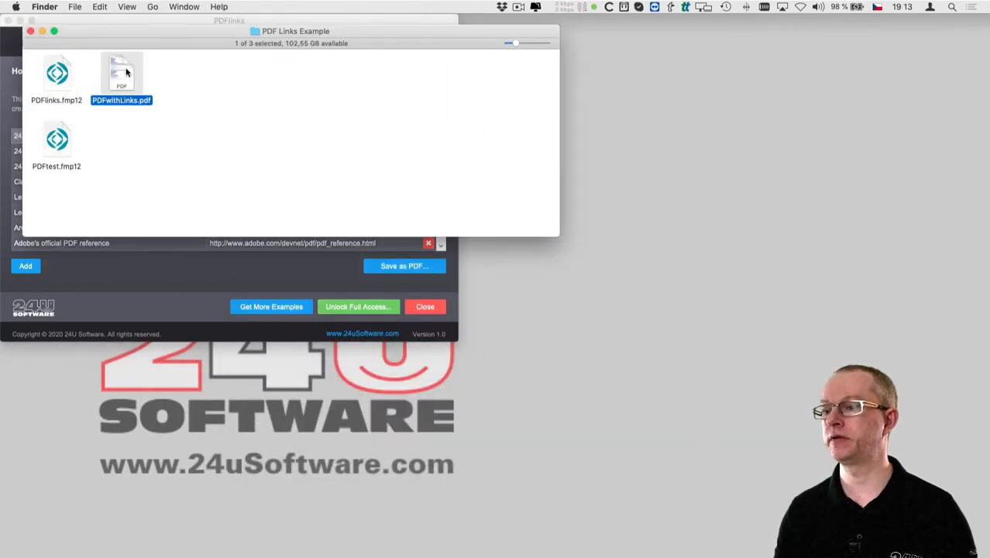
double_click(120, 70)
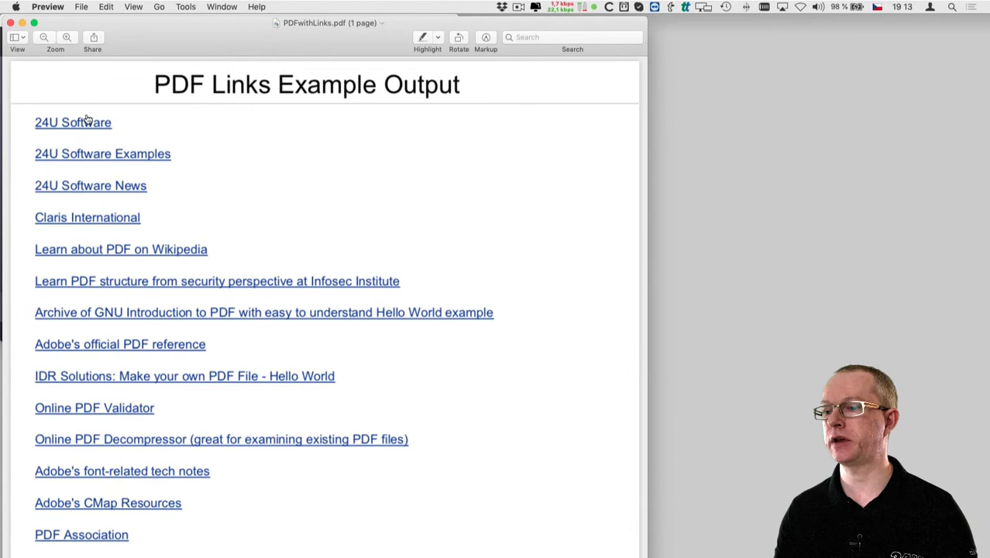
mouse_move(85, 122)
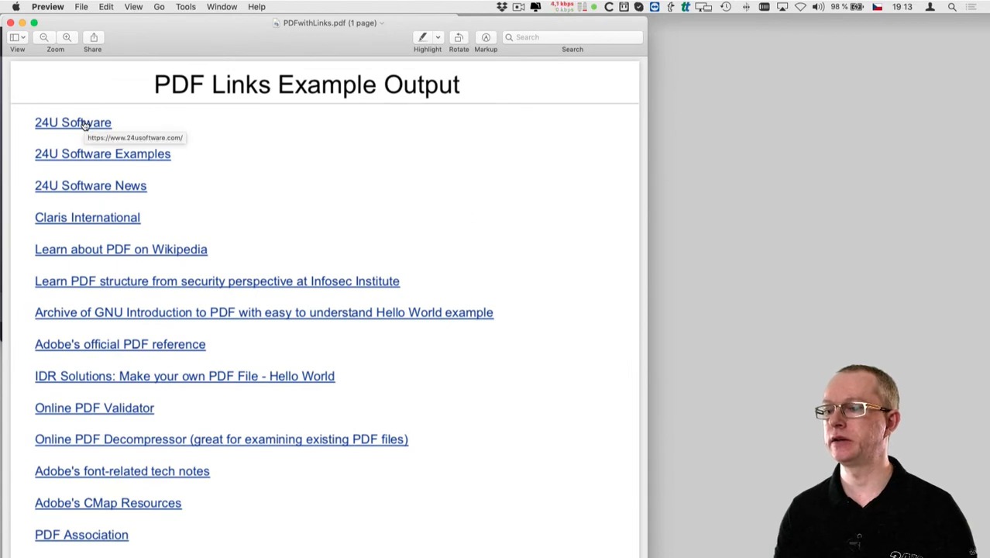
left_click(69, 123)
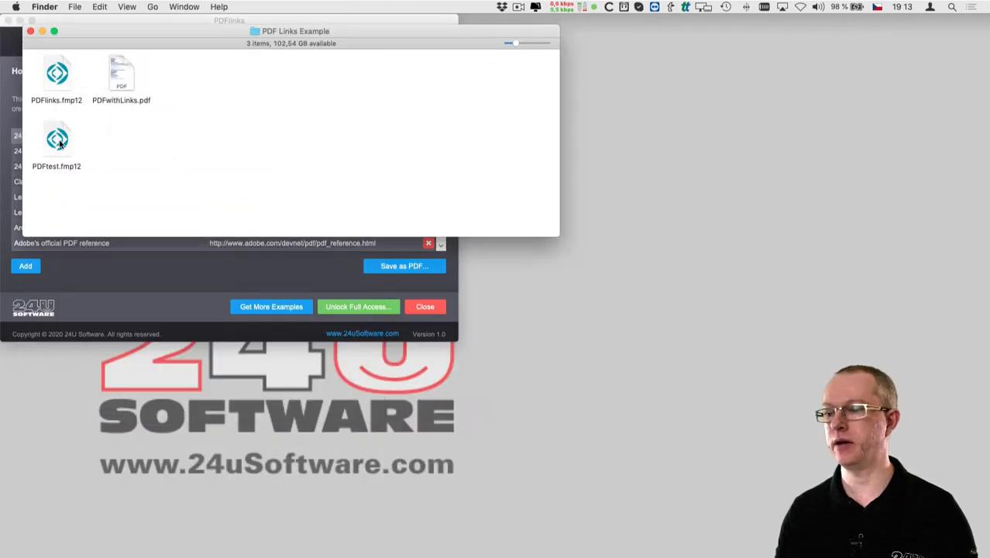
Open PDFtest.fmp12 and save its records as PDFtest.pdf via Save/Send Records As PDF
double_click(55, 139)
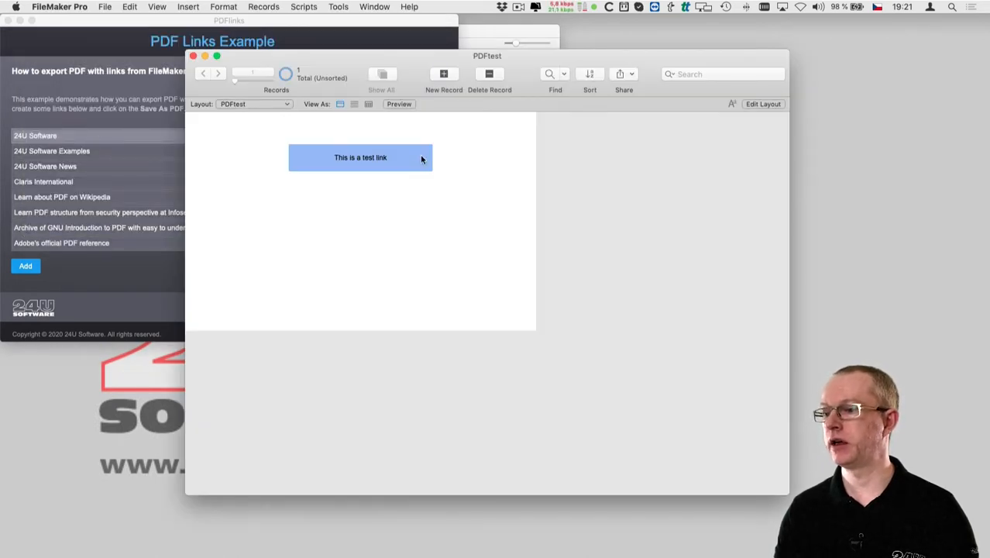
left_click(105, 7)
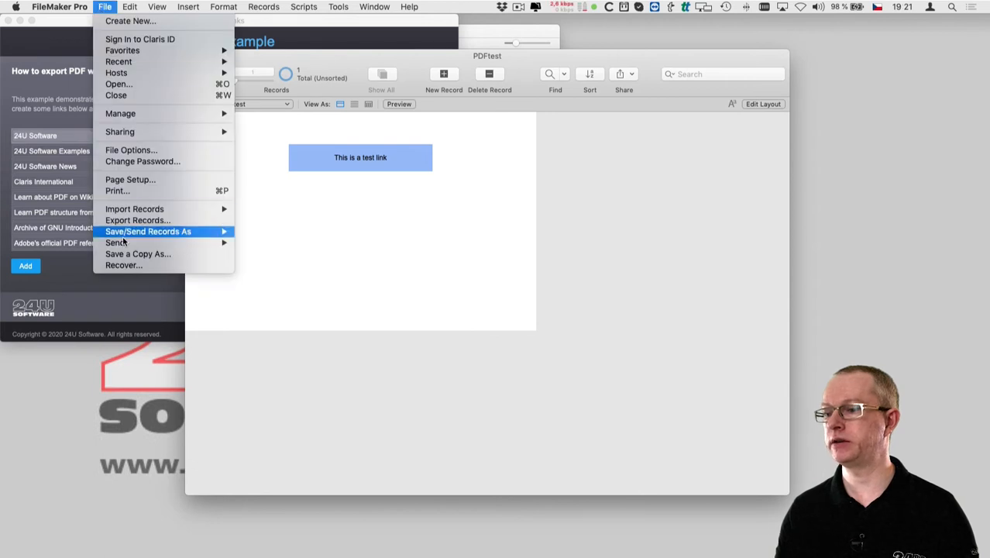
mouse_move(155, 231)
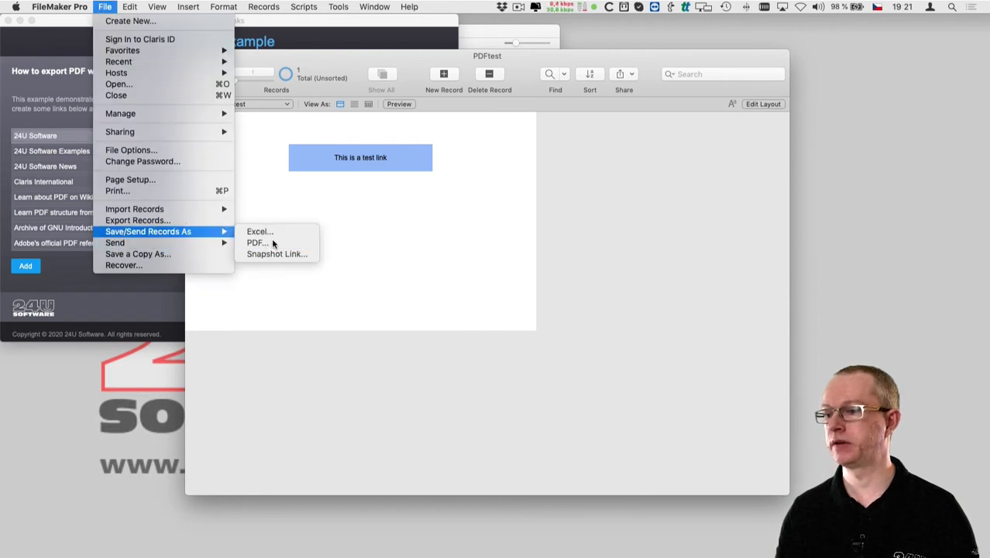
left_click(257, 241)
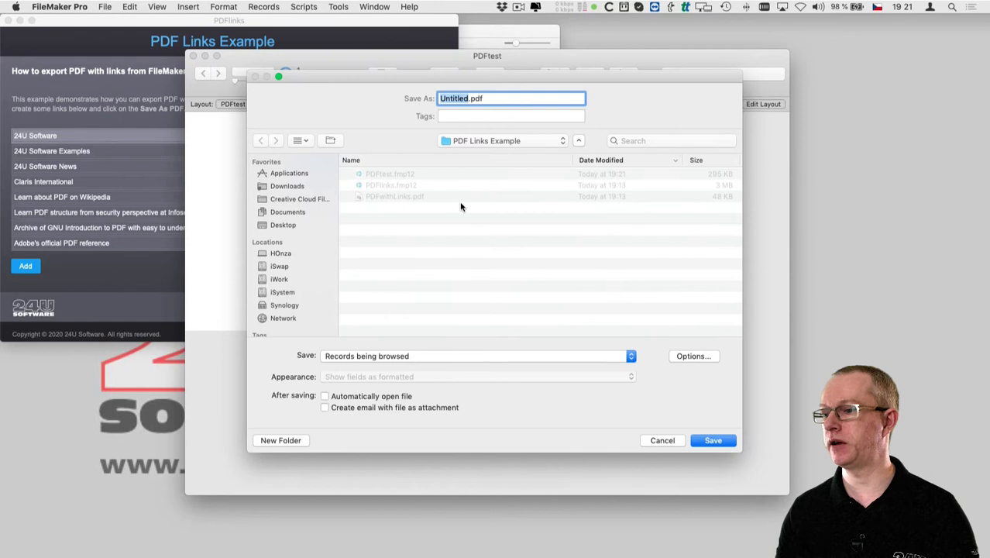
type("PDF.pdf")
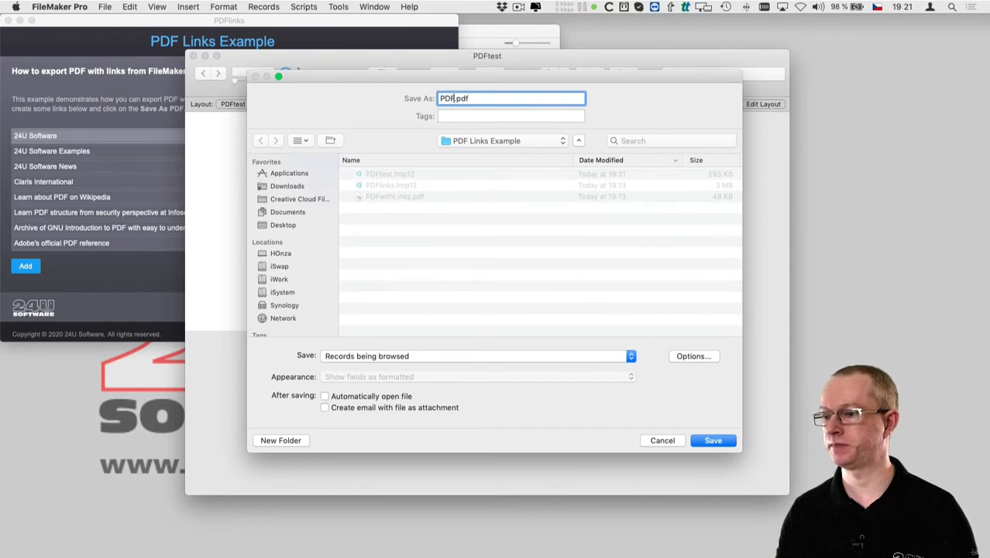
left_click(713, 440)
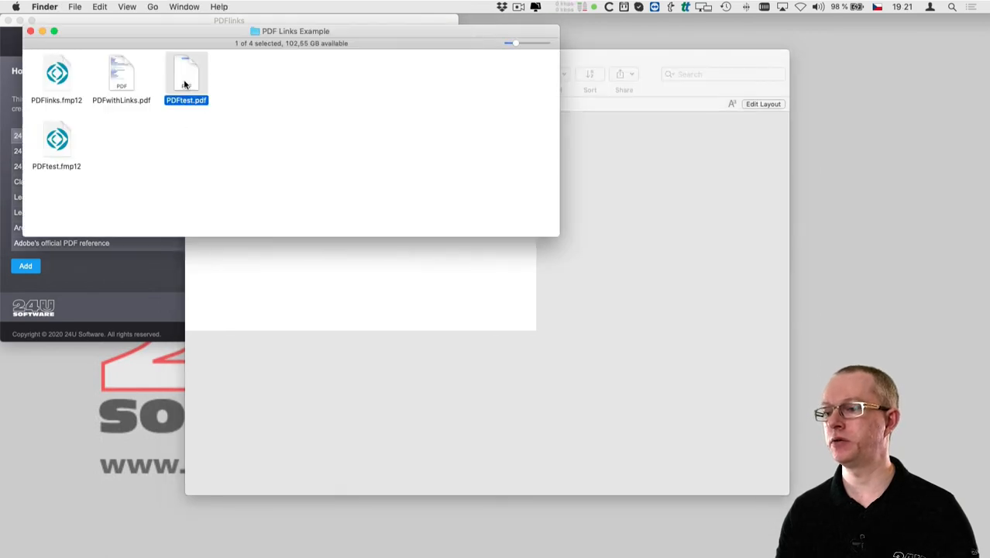
View PDFtest.pdf with its test link rectangle in Preview, then close it
double_click(185, 75)
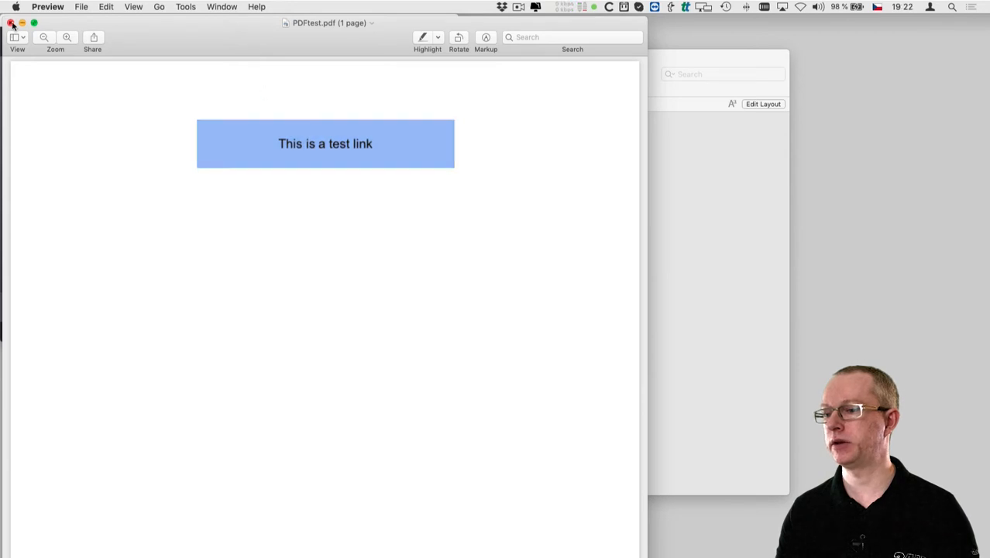
left_click(12, 24)
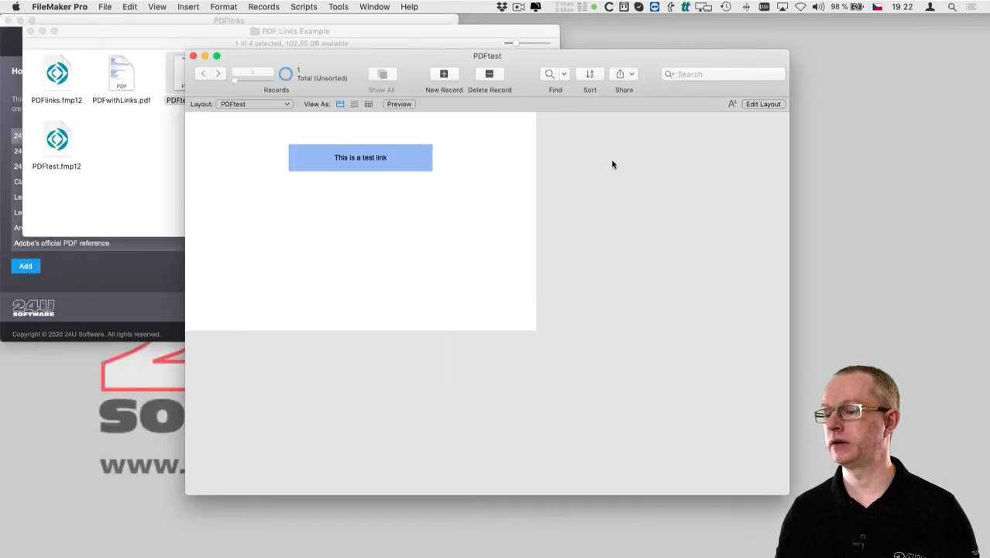
mouse_move(497, 176)
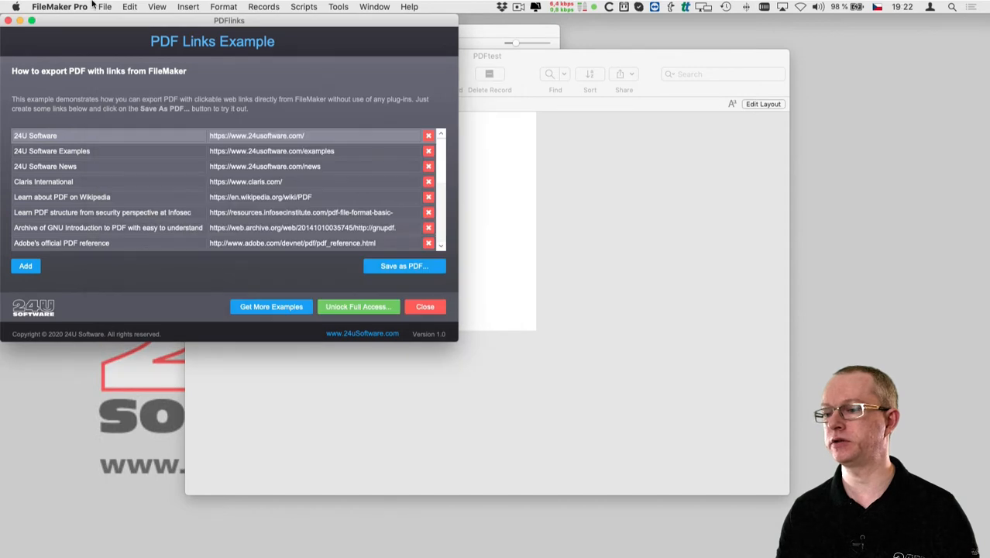
Copy the custom functions PDFtoJSON, PDFfromJSON and PDFaddLink from PDFlinks into PDFtest
left_click(118, 7)
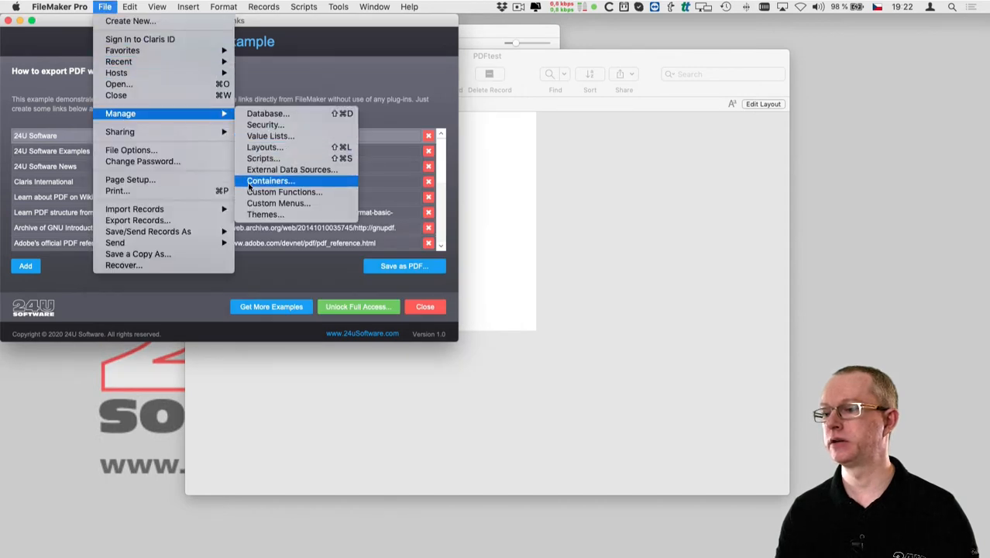
left_click(283, 192)
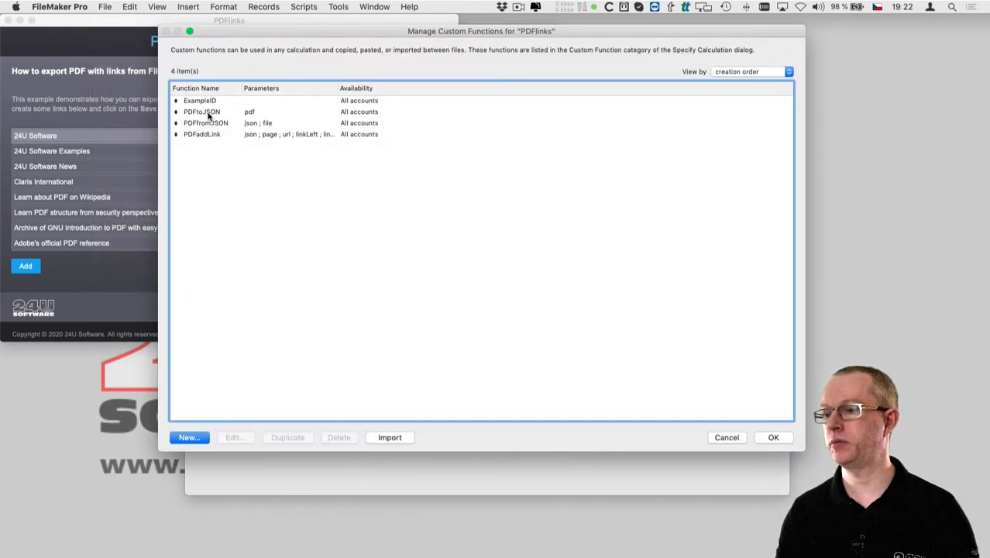
left_click(201, 133)
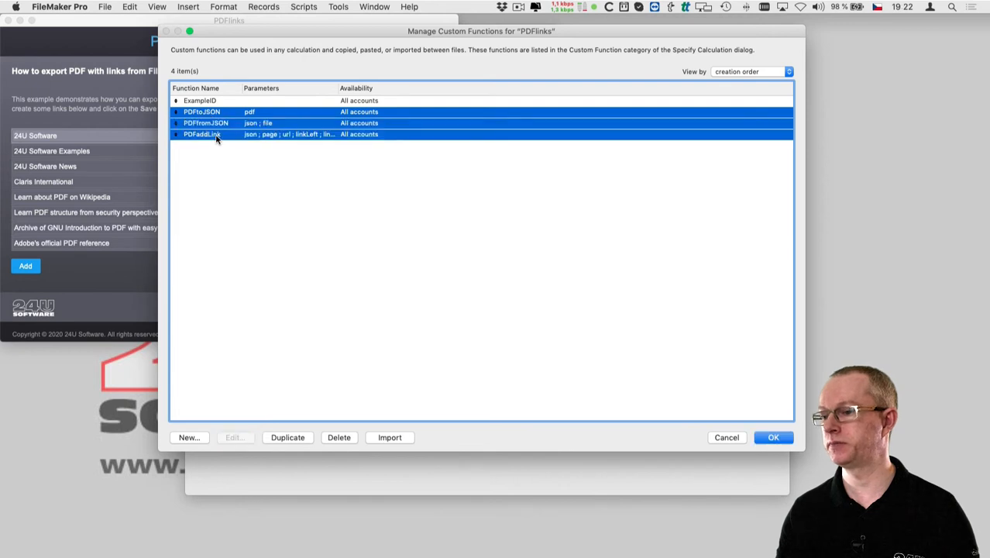
left_click(121, 8)
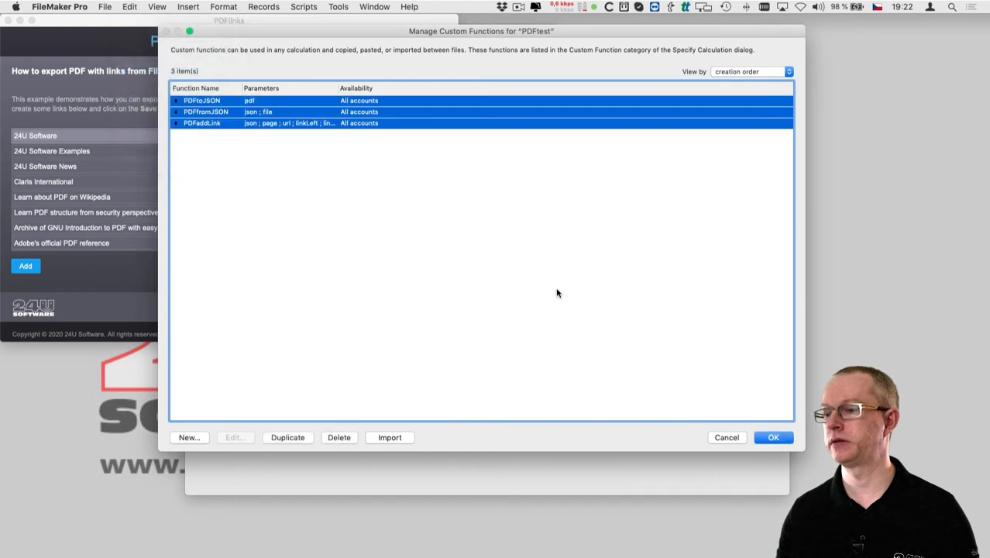
left_click(773, 437)
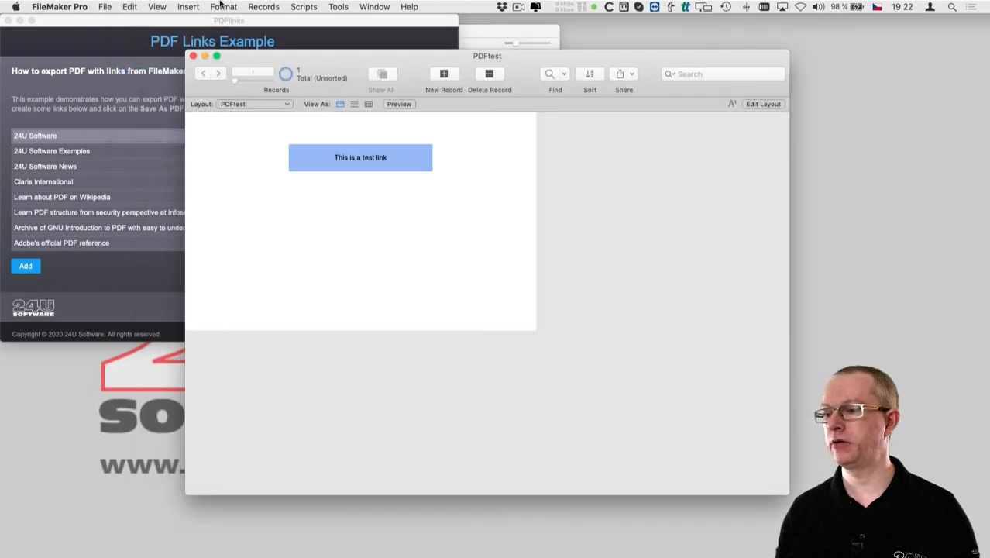
In Layout mode, create container fields PDF without links and PDF with links and place them on the layout
left_click(158, 9)
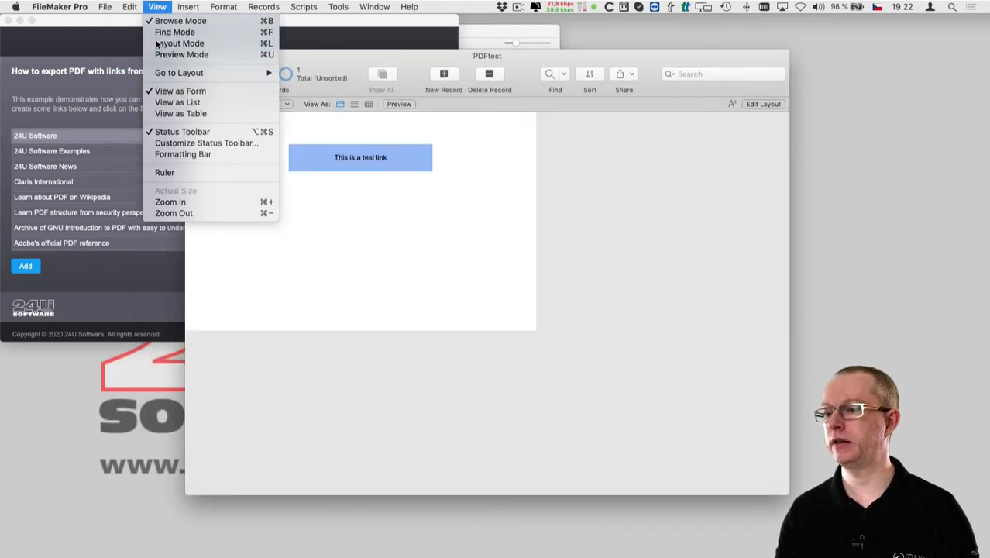
left_click(166, 44)
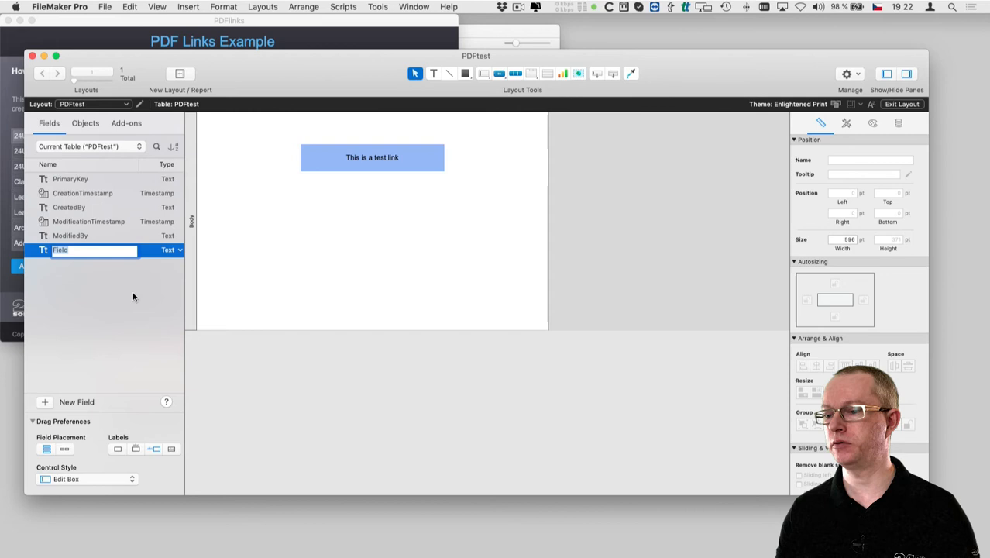
type("PDF without links")
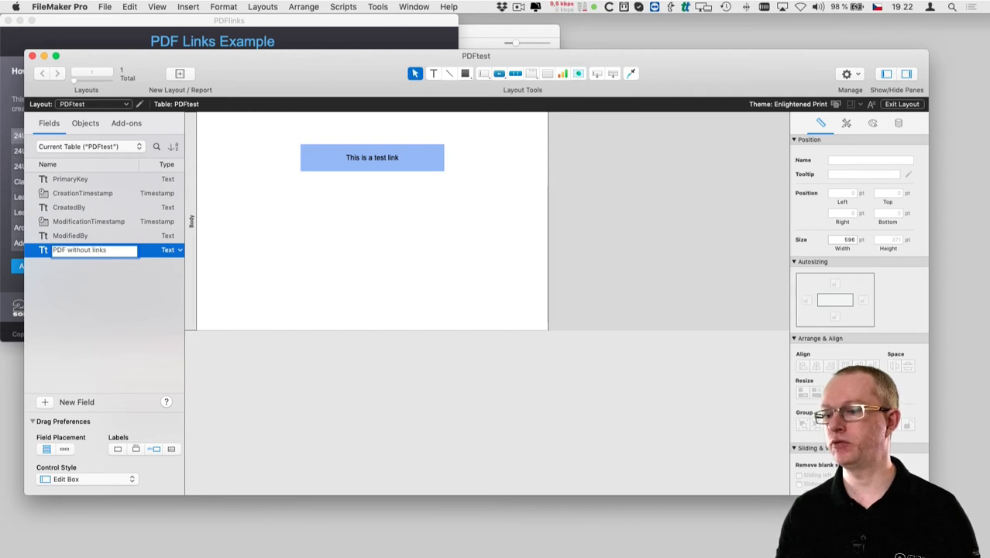
left_click(167, 250)
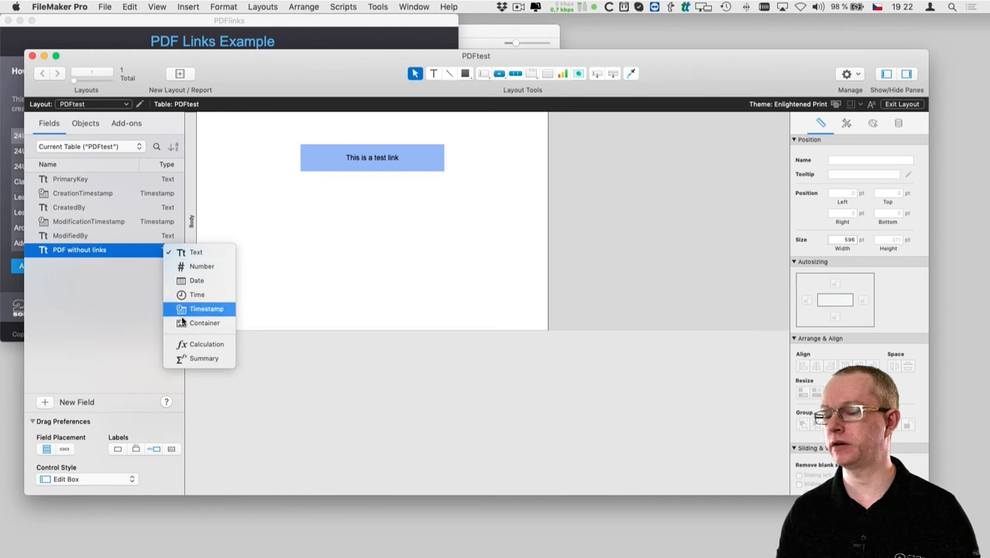
left_click(204, 324)
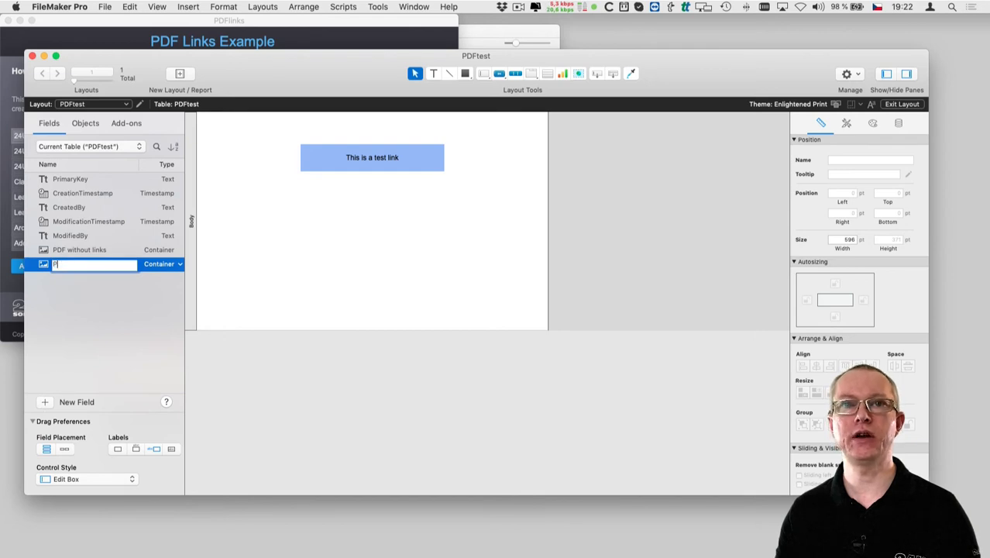
type("PDF with links")
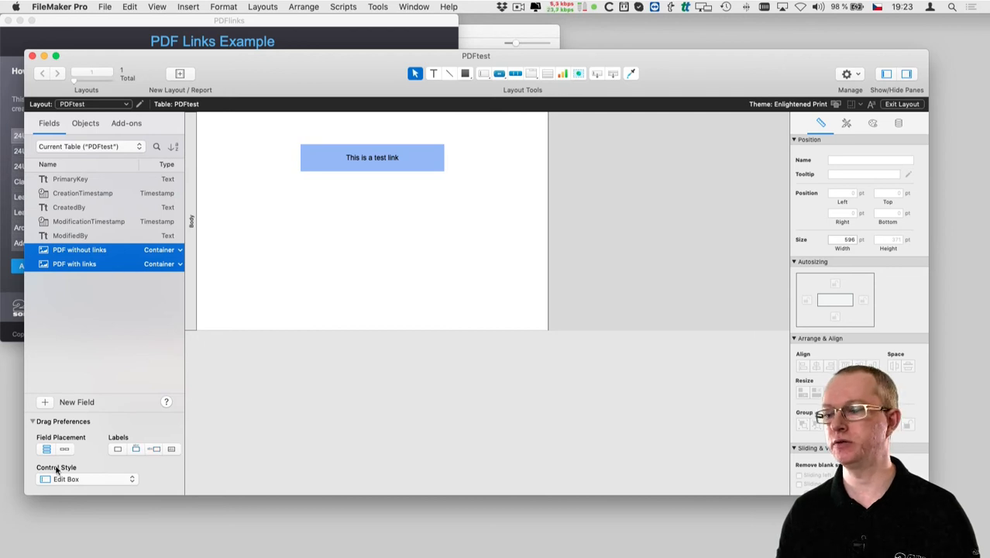
left_click_drag(79, 249, 293, 240)
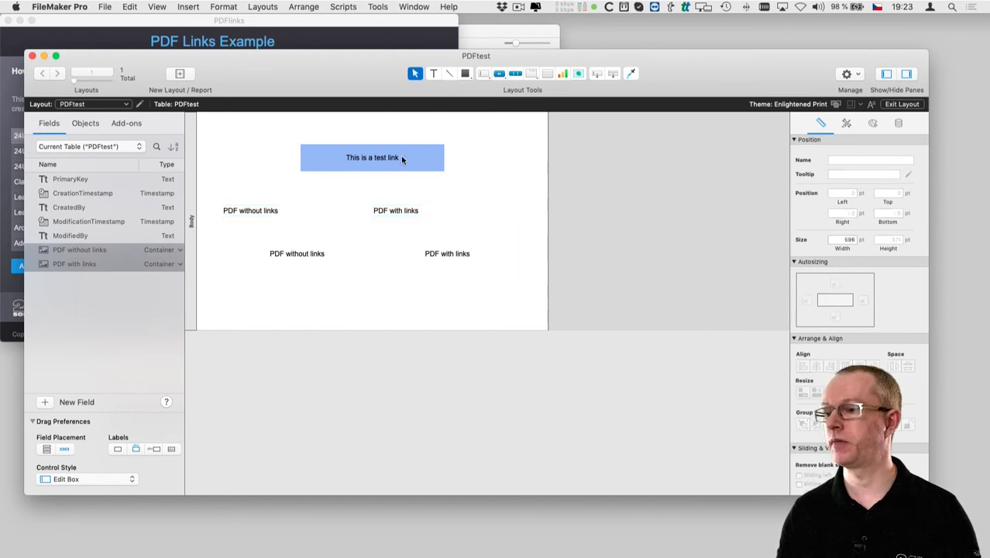
Read the test link rectangle's Left position (176) in the Position inspector
left_click(371, 158)
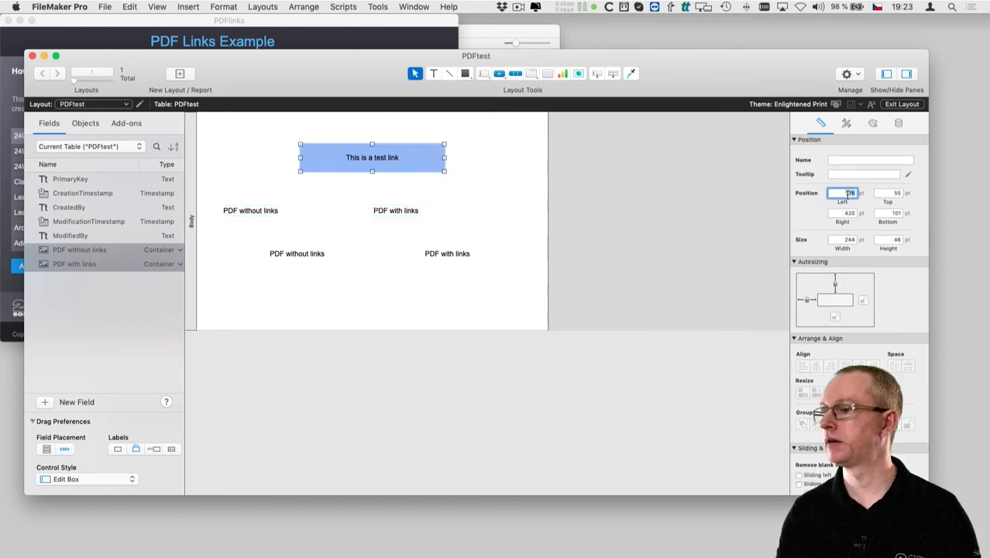
left_click(341, 8)
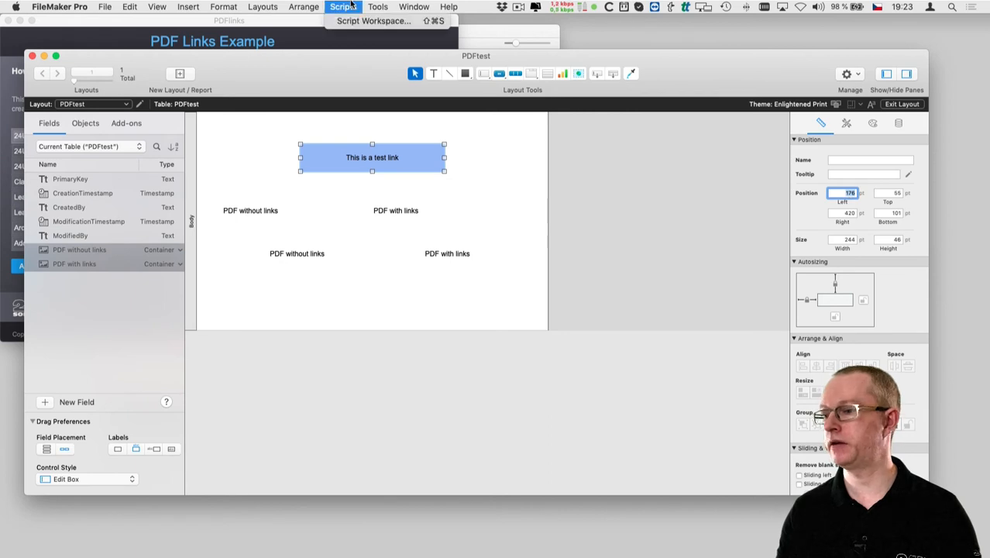
Create a new script Add link in Script Workspace starting with a Set Field step
left_click(384, 22)
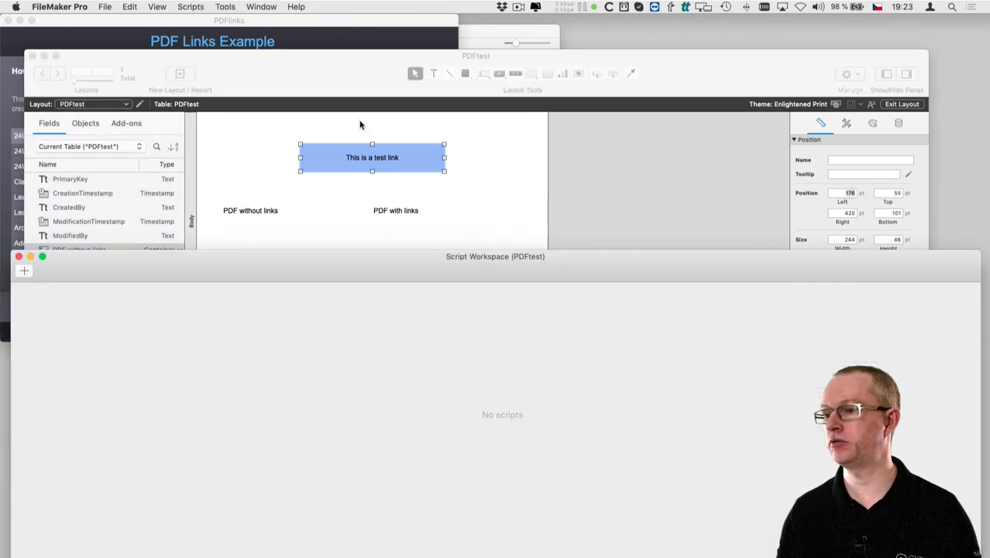
left_click(25, 270)
type("Add l")
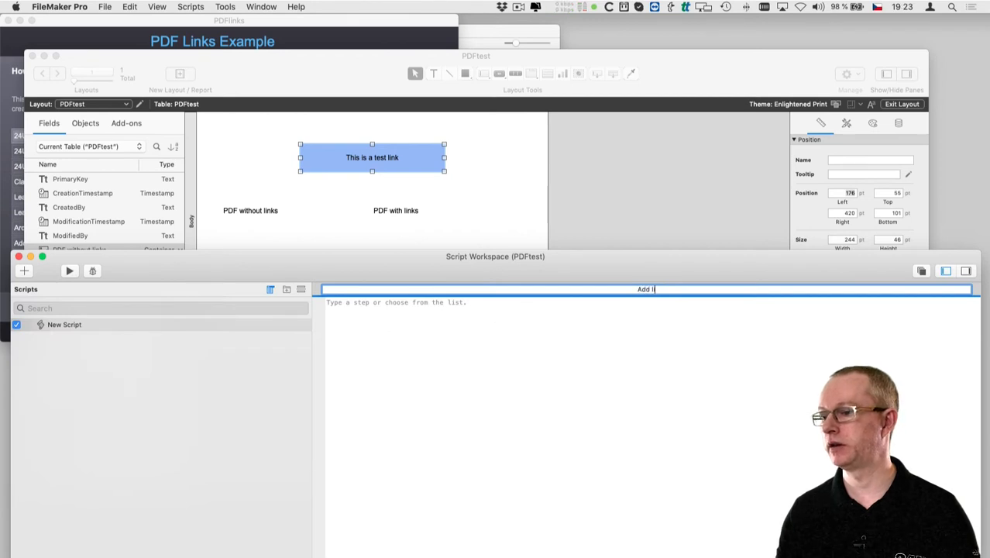
type("set field")
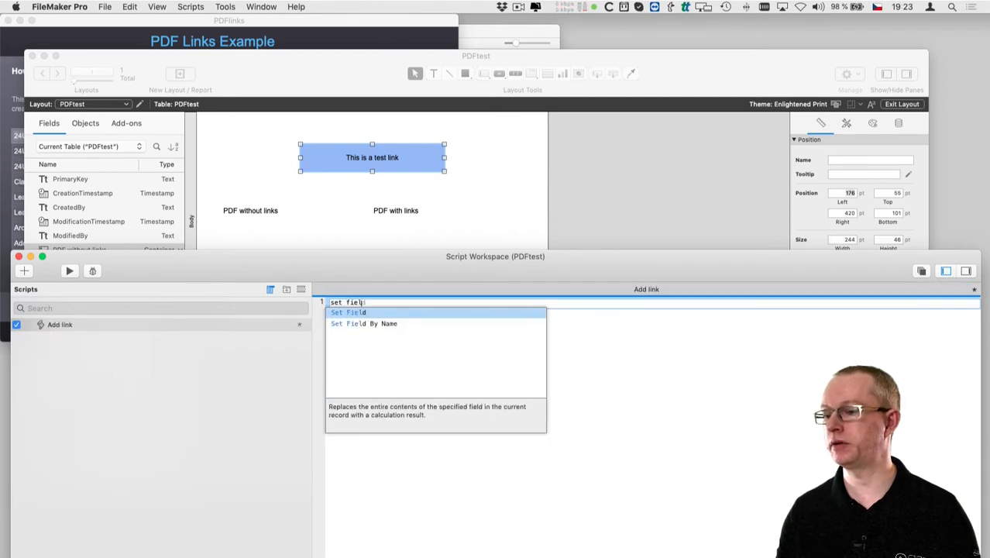
left_click(347, 313)
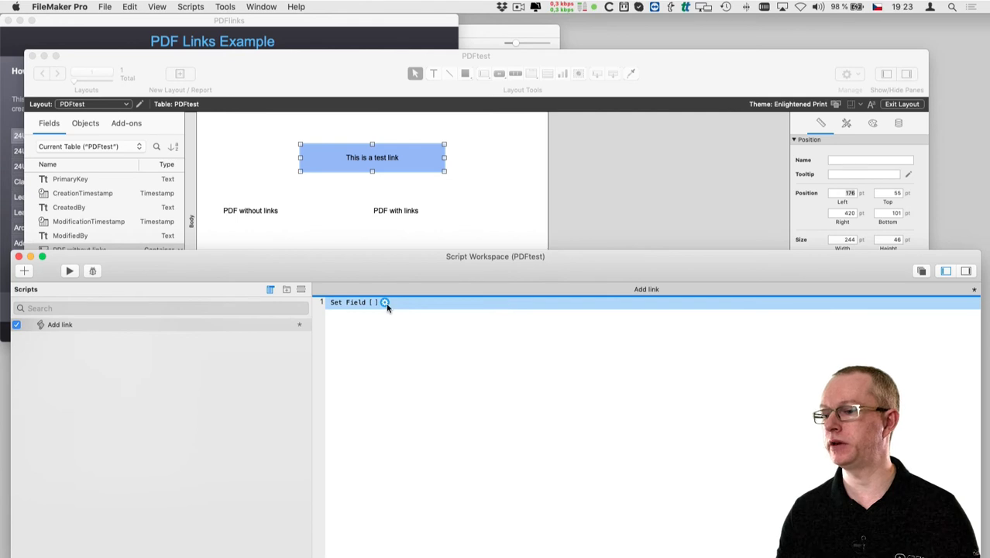
Make PDF with links the Set Field target and begin specifying its calculated result
left_click(386, 302)
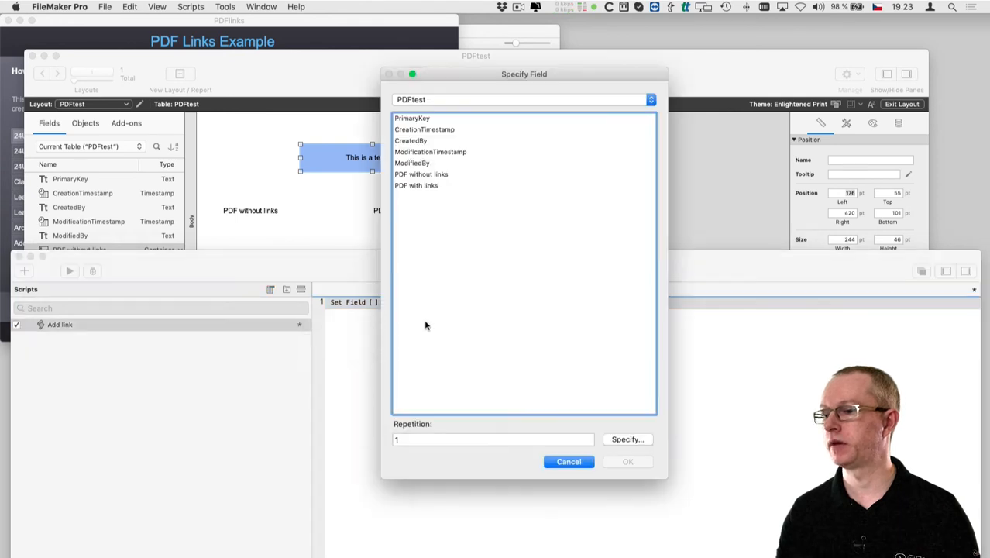
left_click(415, 186)
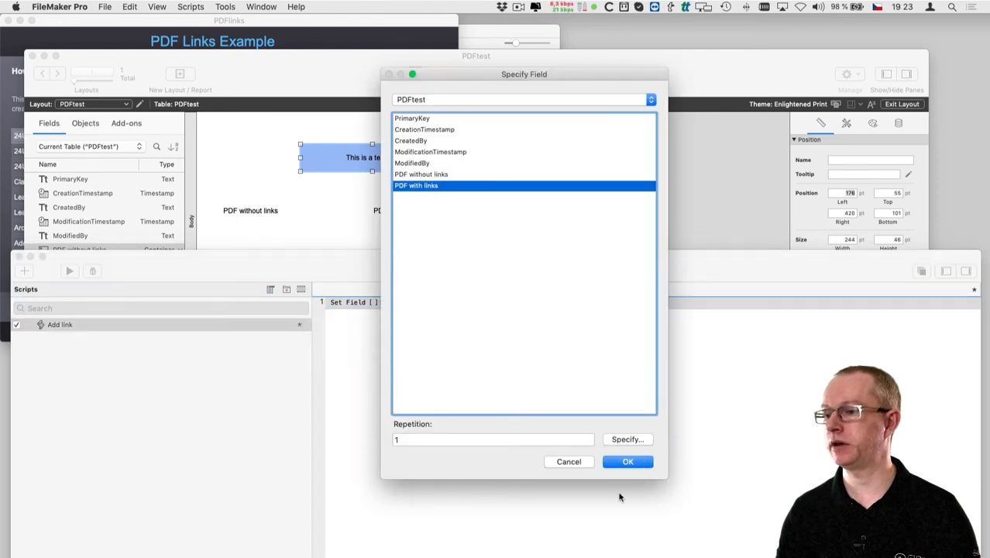
left_click(628, 462)
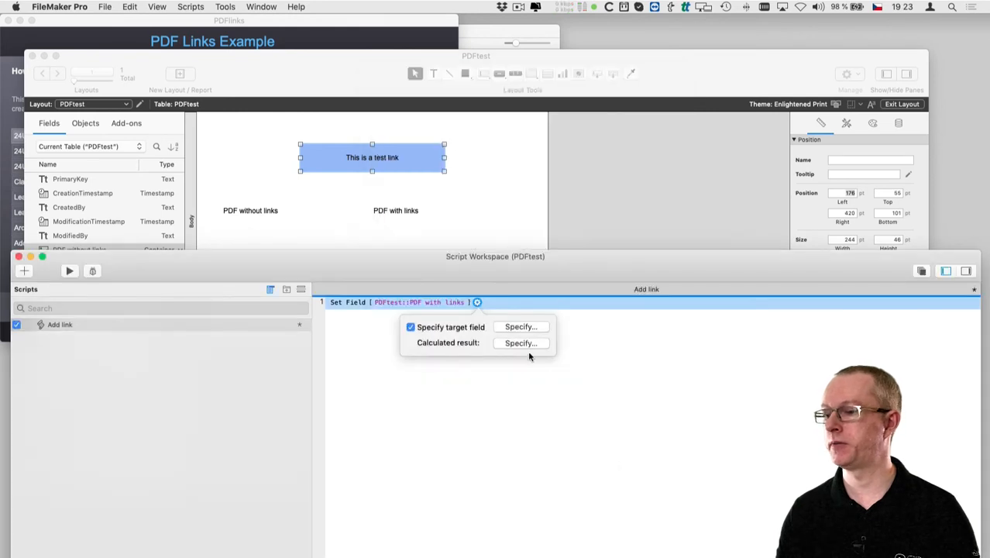
left_click(520, 342)
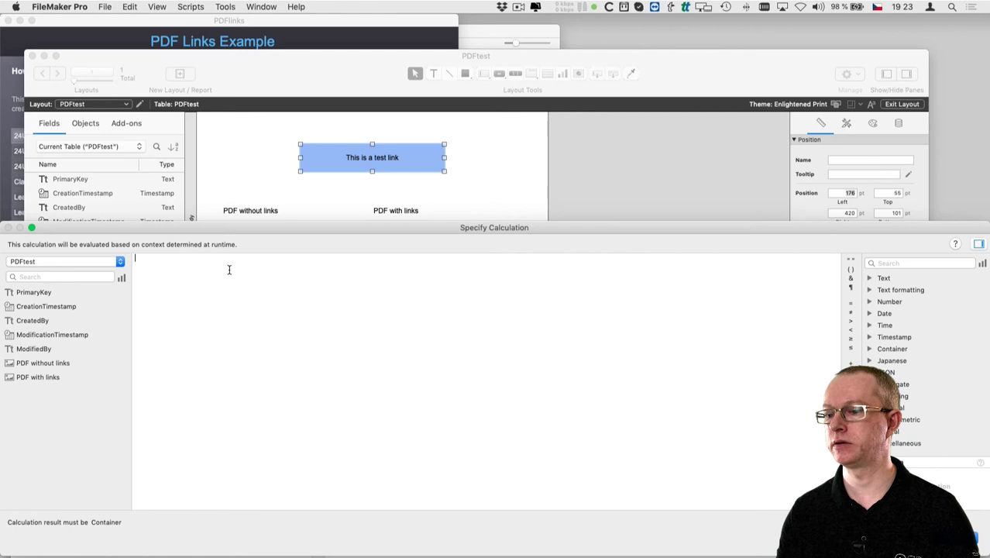
Build PDFfromJSON(PDFaddLink(PDFtoJSON(PDFtest::PDF without links)...)) with PDF without links as the source
type("PDF")
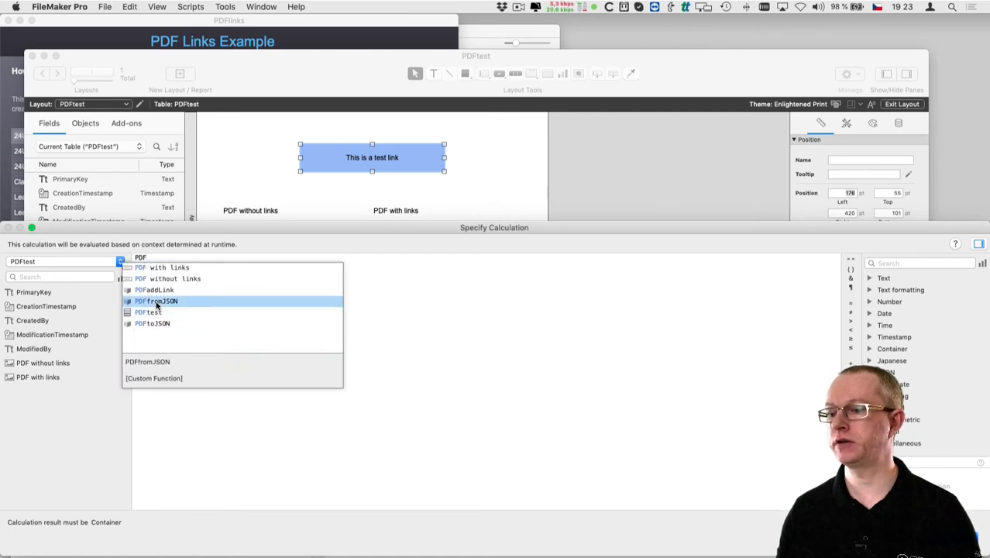
left_click(155, 301)
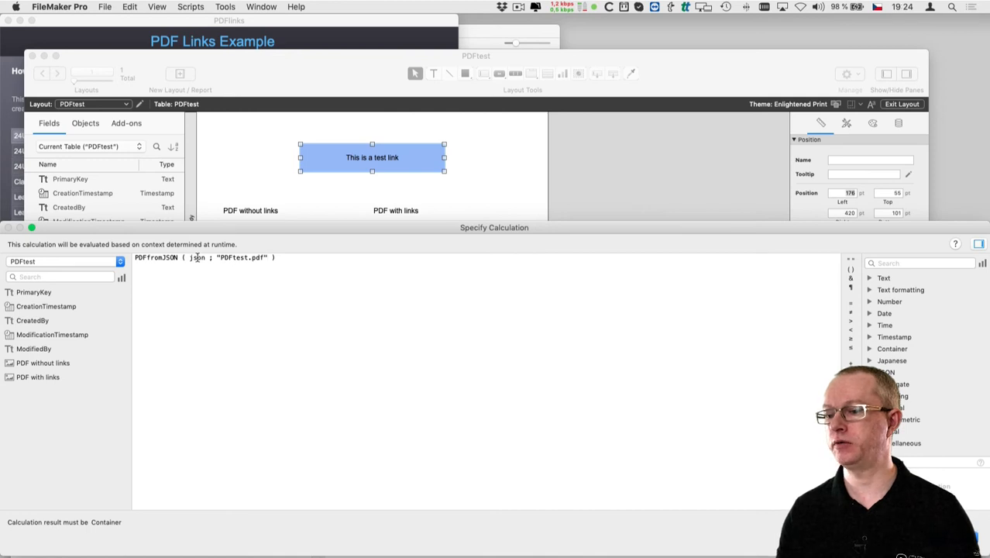
type("PDFaddLink (")
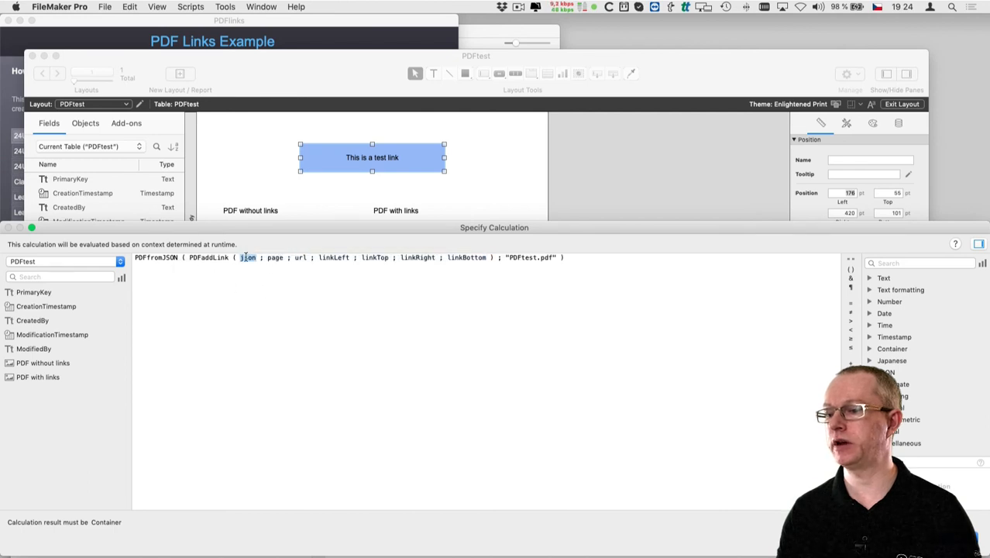
type("PDF")
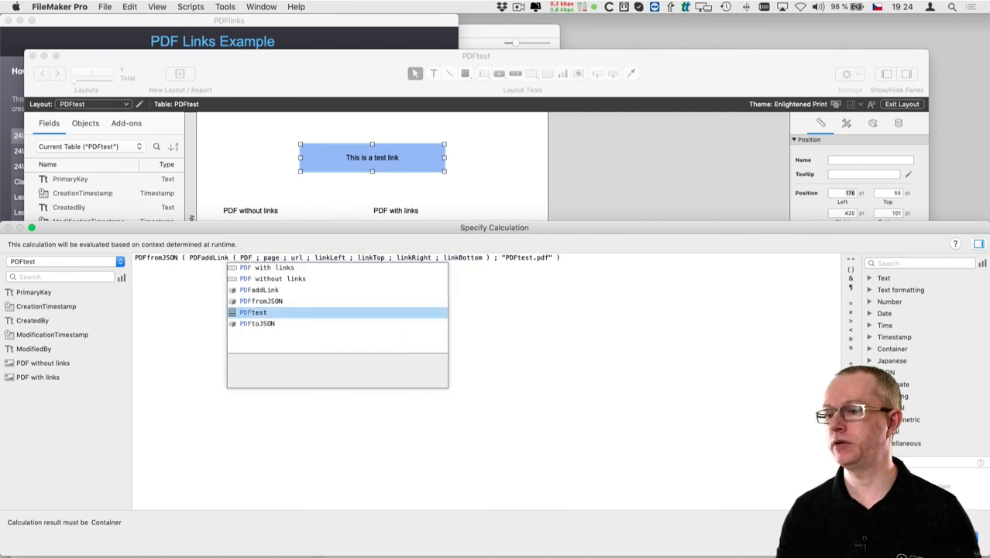
left_click(257, 324)
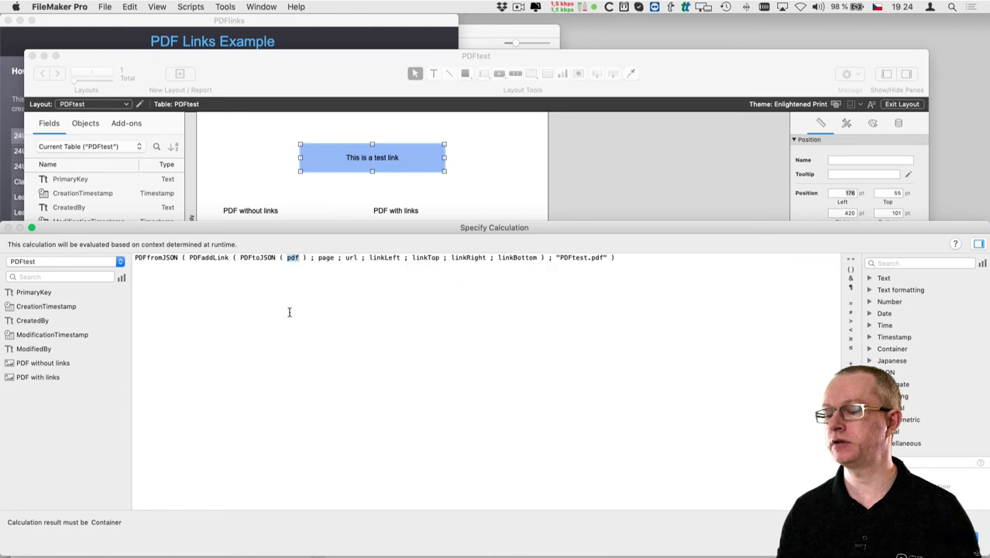
left_click(40, 362)
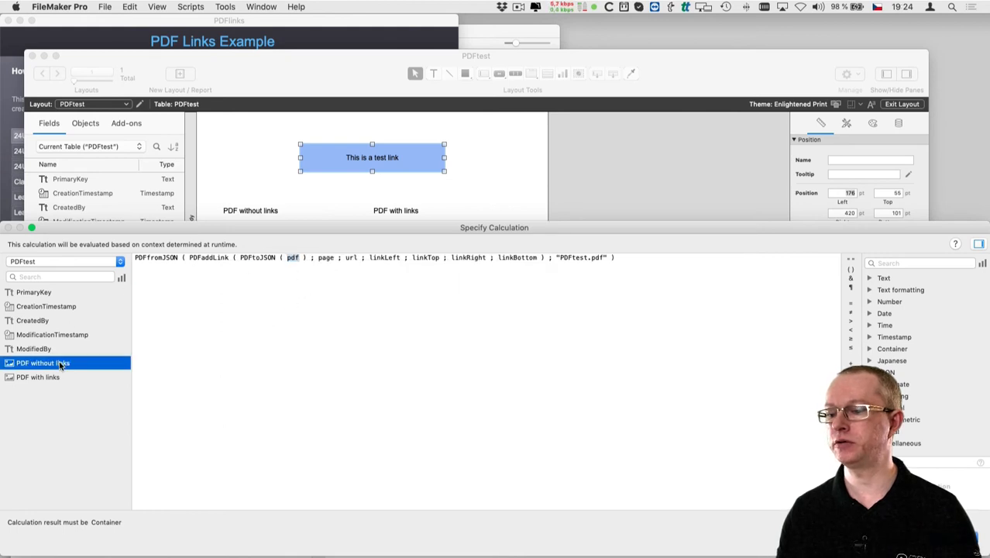
double_click(42, 363)
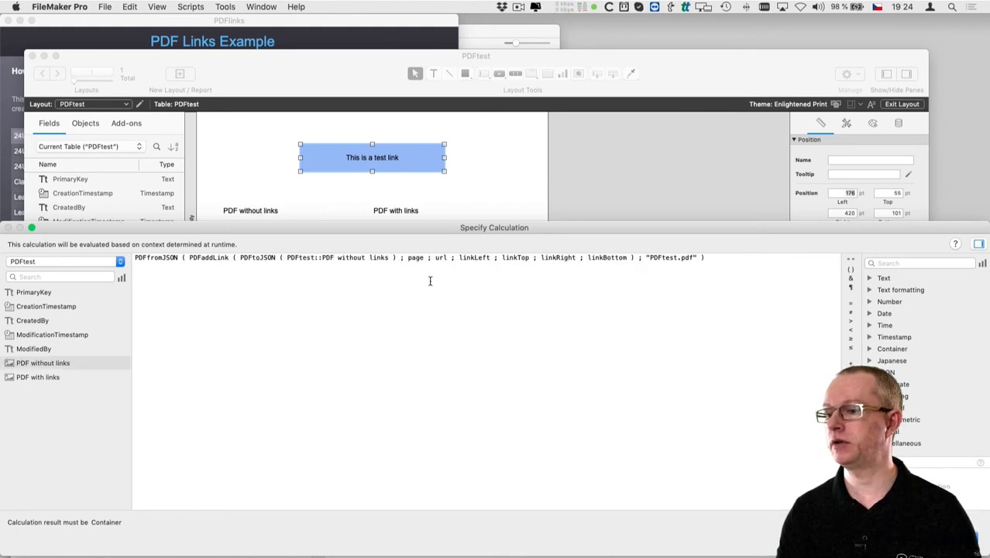
type("1")
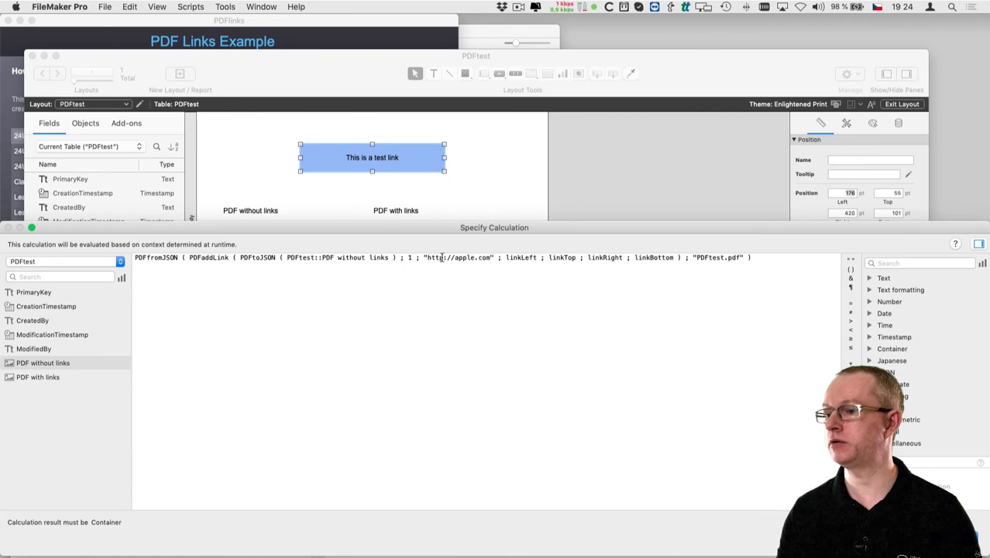
double_click(522, 257)
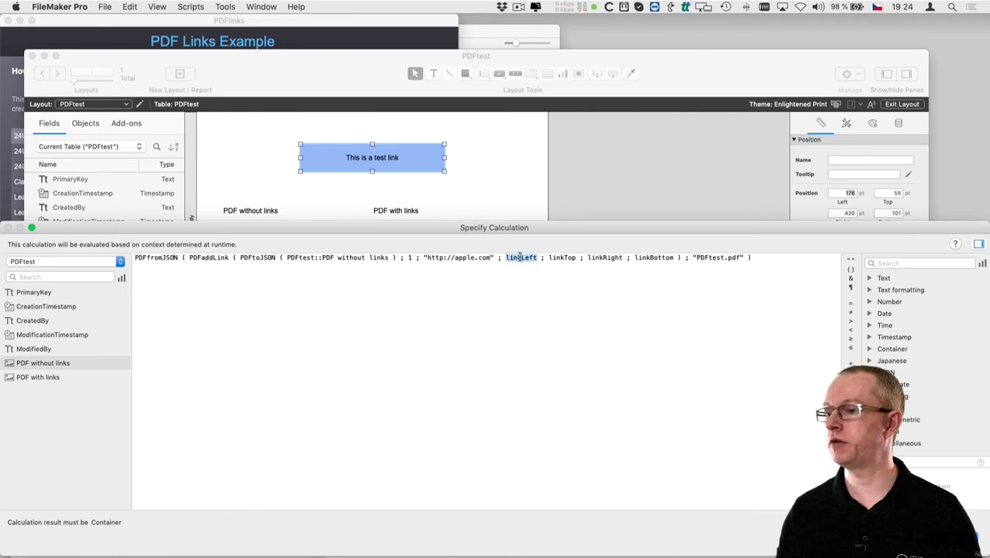
type("176")
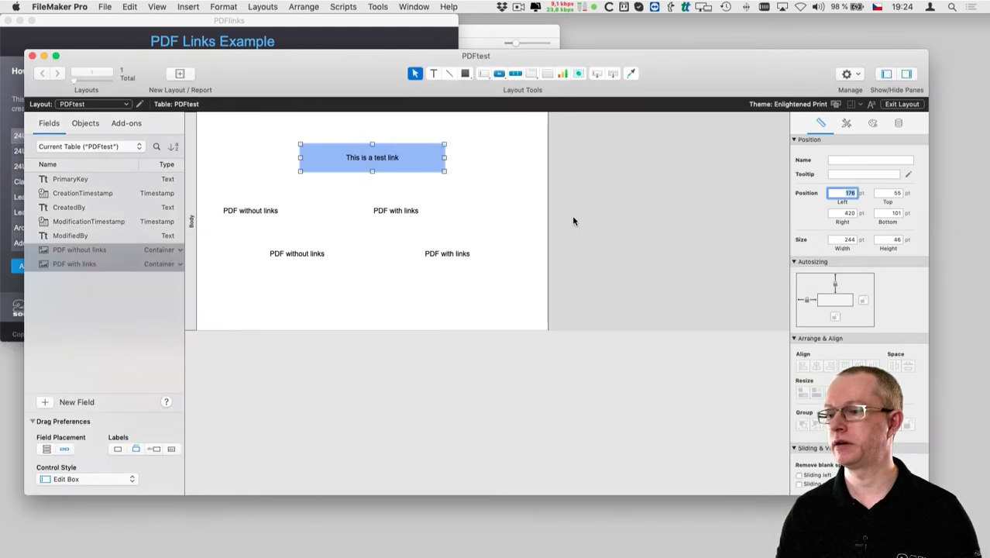
In Browse mode run the Add link script, then export the PDF with links field contents to a file
left_click(158, 7)
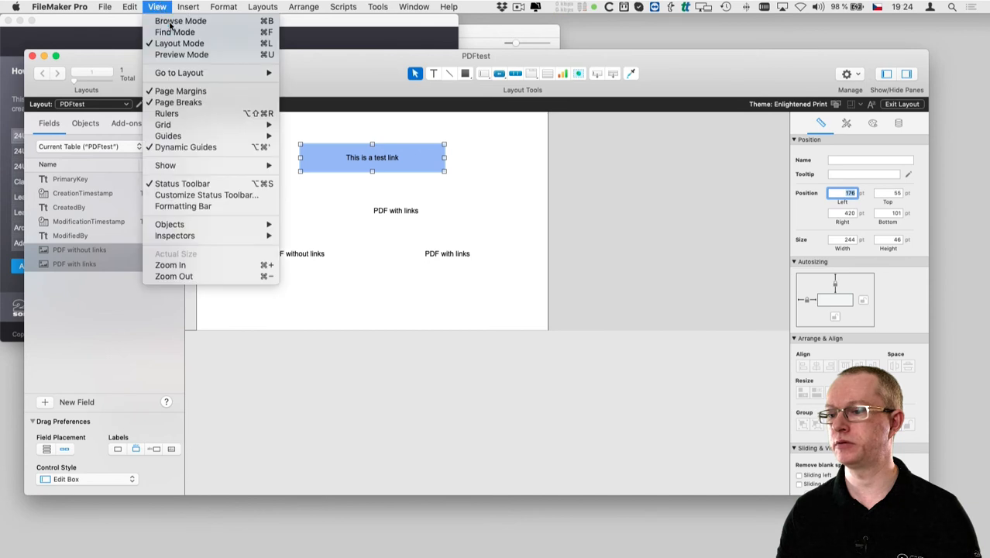
left_click(169, 18)
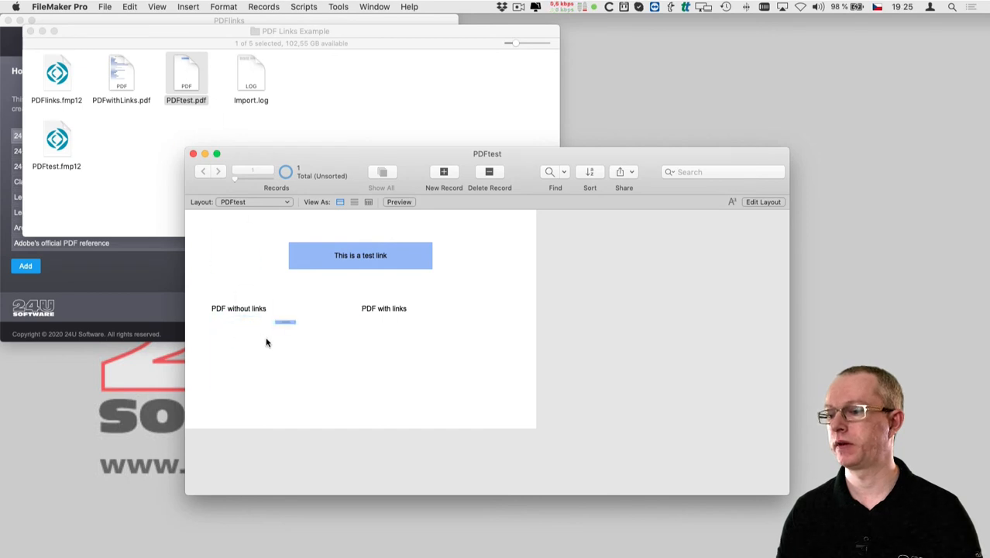
left_click(308, 6)
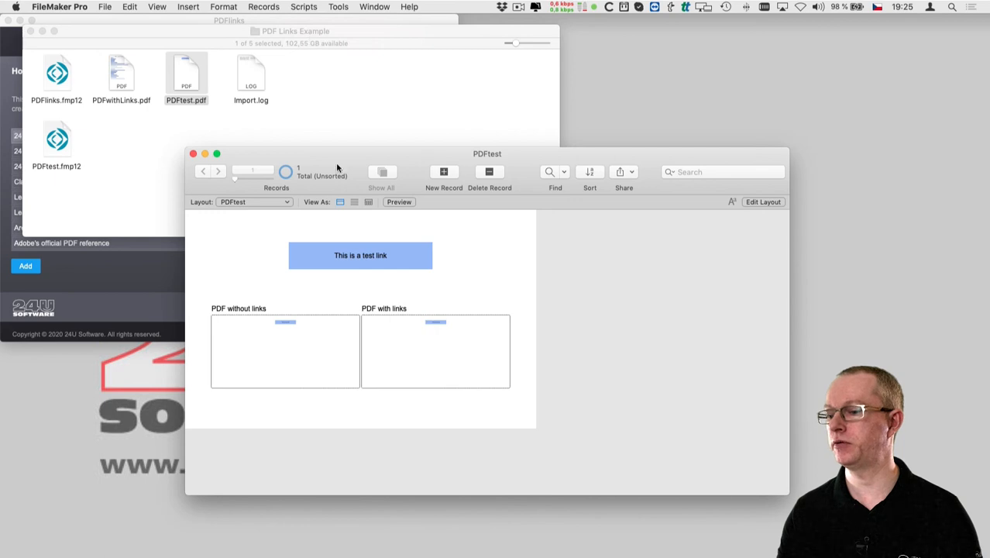
right_click(436, 351)
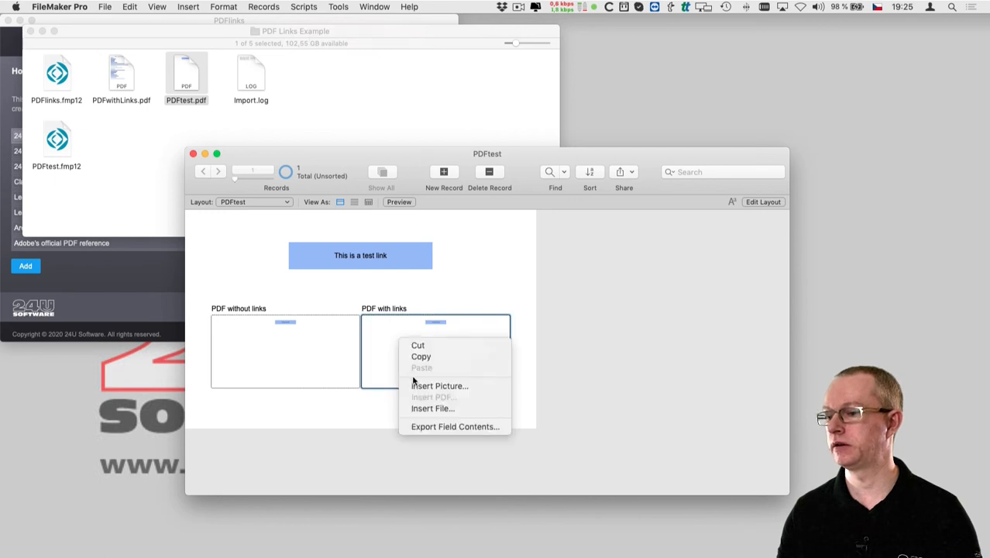
left_click(456, 426)
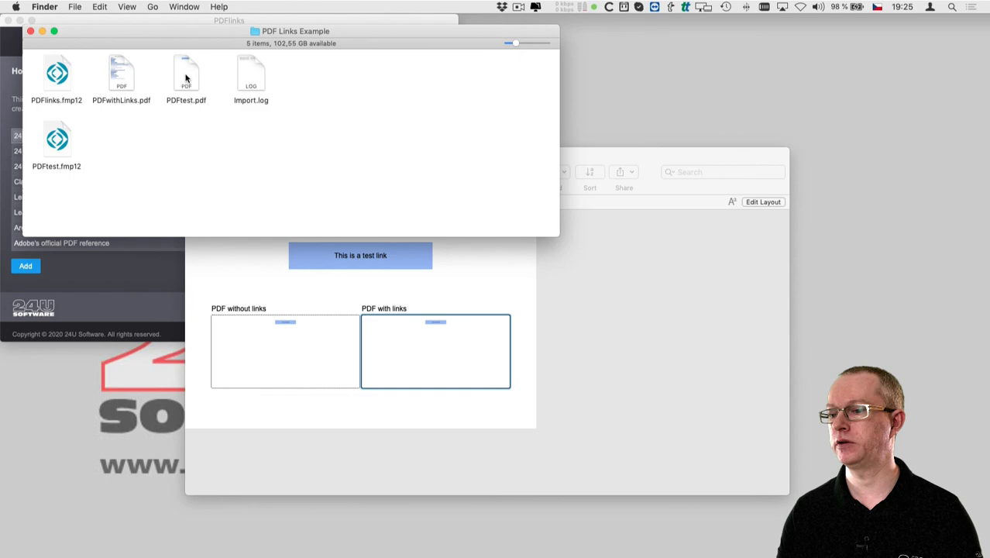
double_click(185, 75)
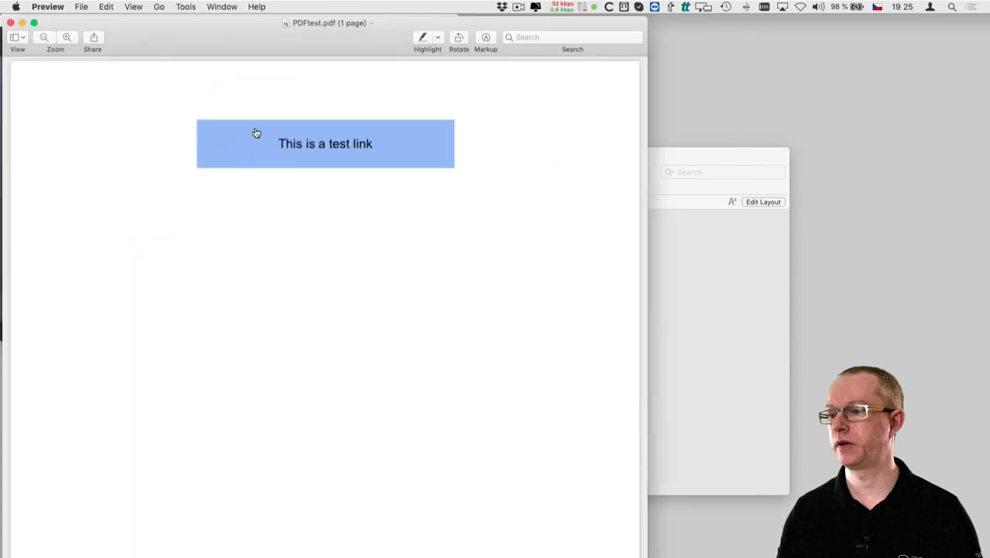
mouse_move(270, 143)
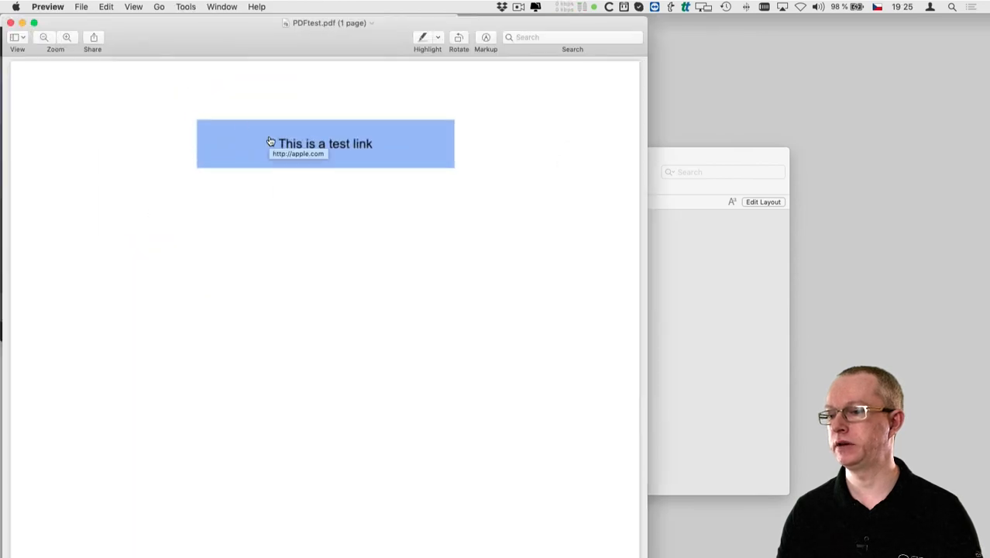